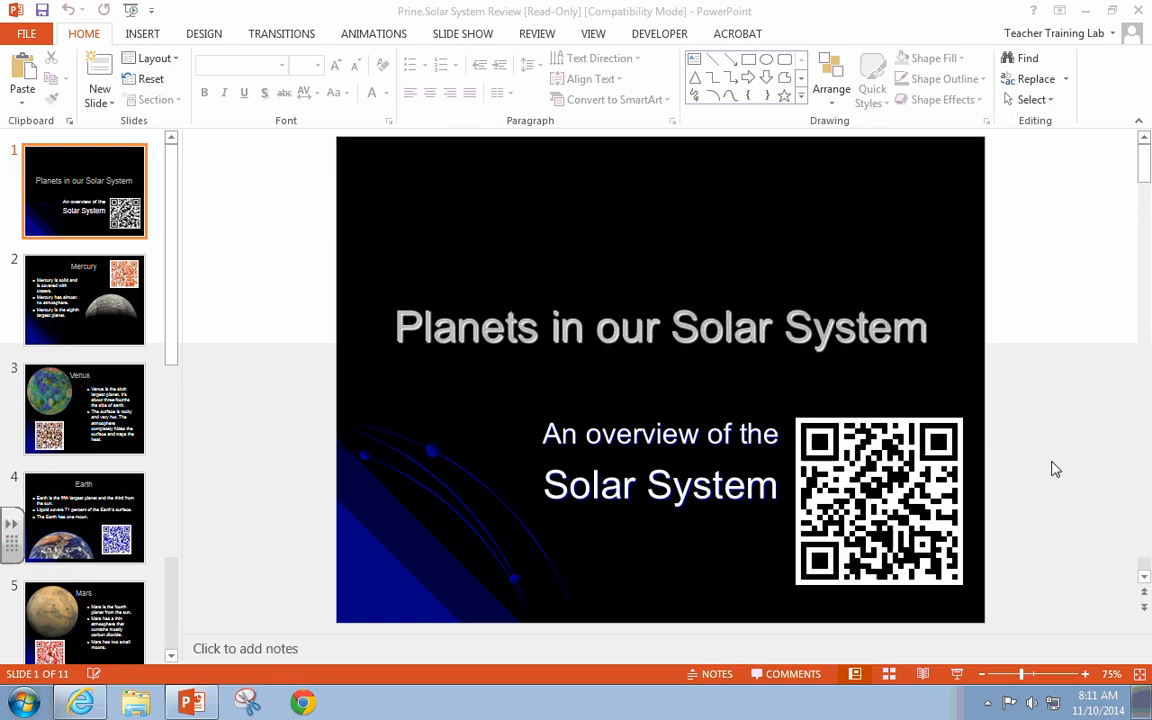
pyautogui.moveTo(190, 358)
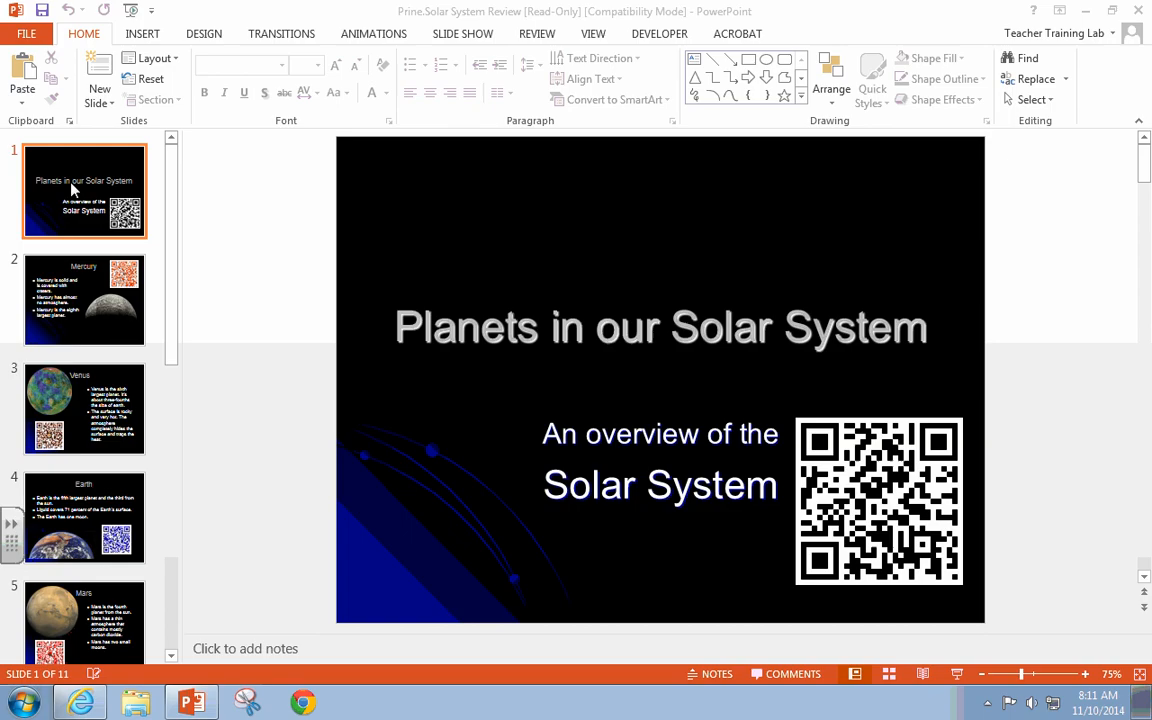
pyautogui.moveTo(889, 410)
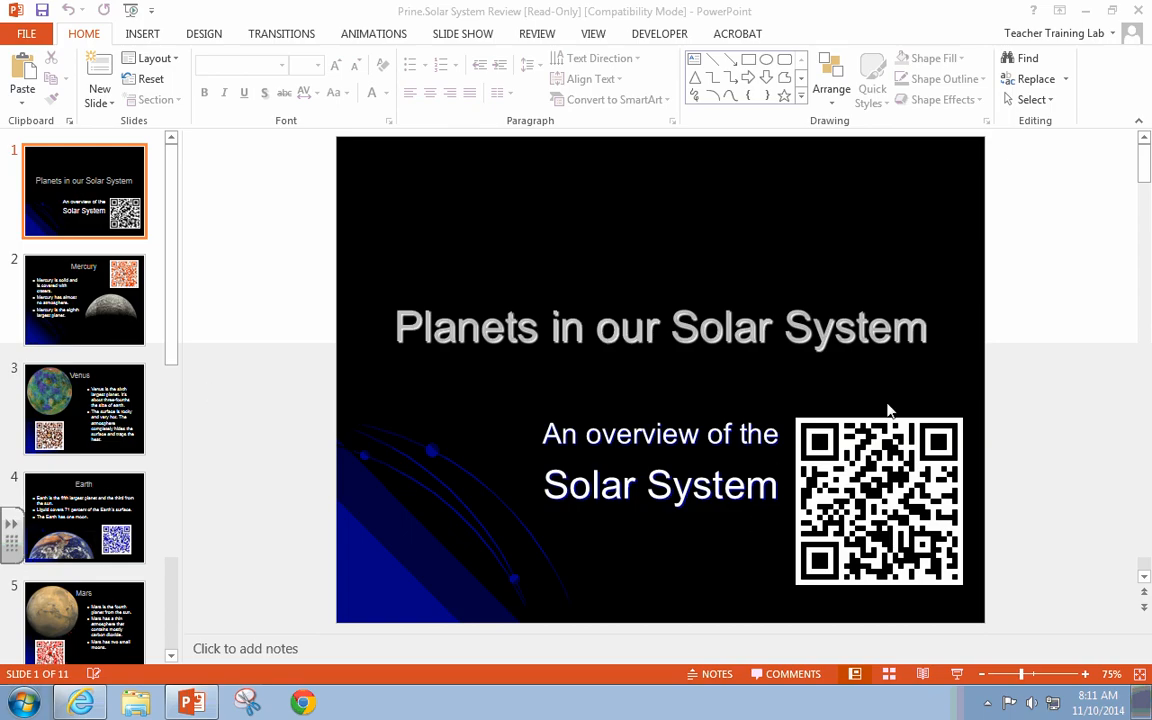
pyautogui.moveTo(872, 520)
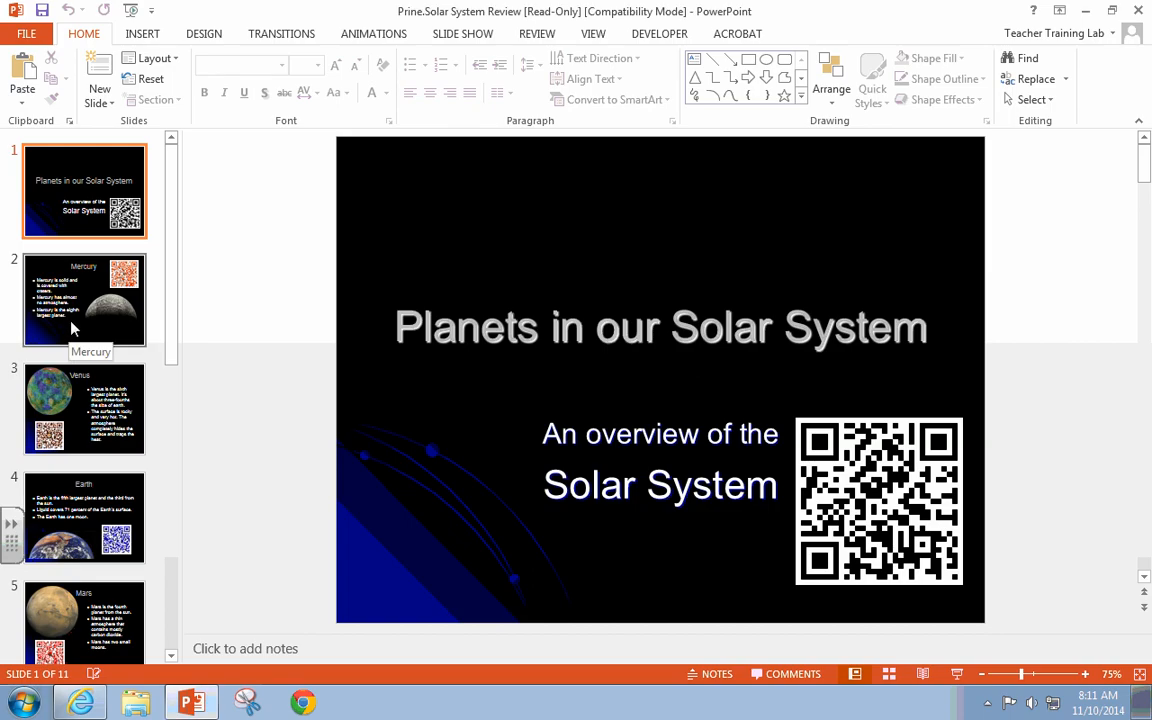
# Step: View the Mercury, Venus and Earth slides from the PowerPoint slide pane
pyautogui.click(85, 298)
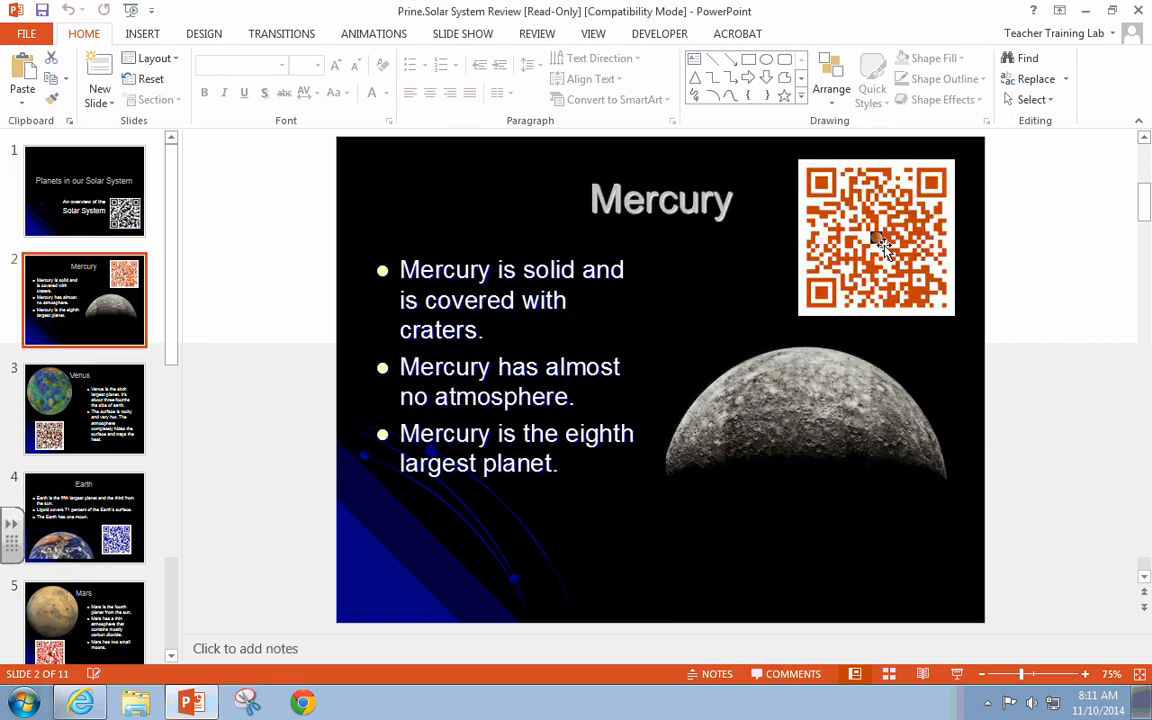
pyautogui.click(84, 408)
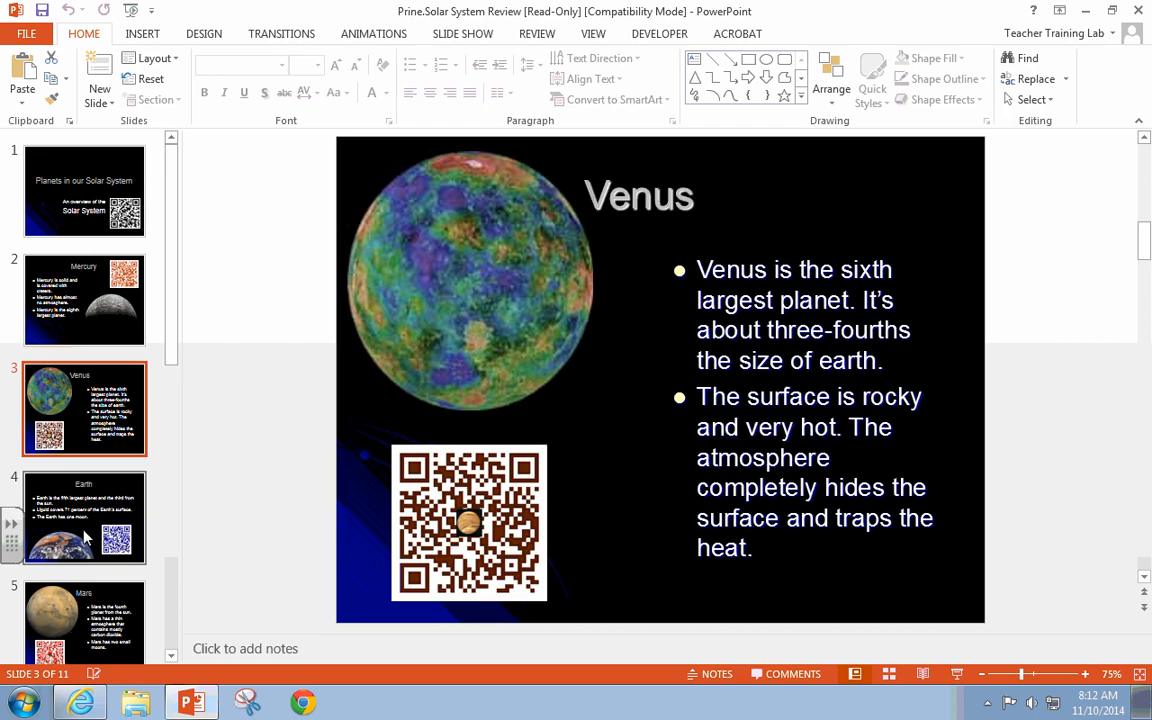
pyautogui.click(85, 517)
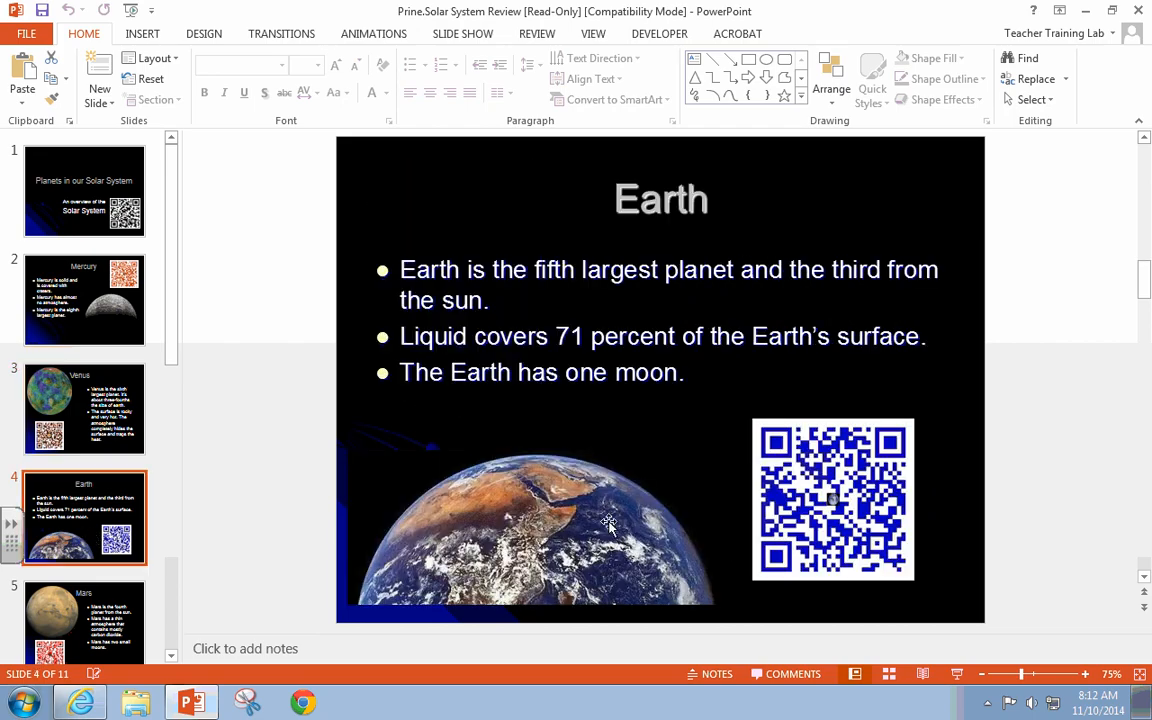
pyautogui.moveTo(920, 19)
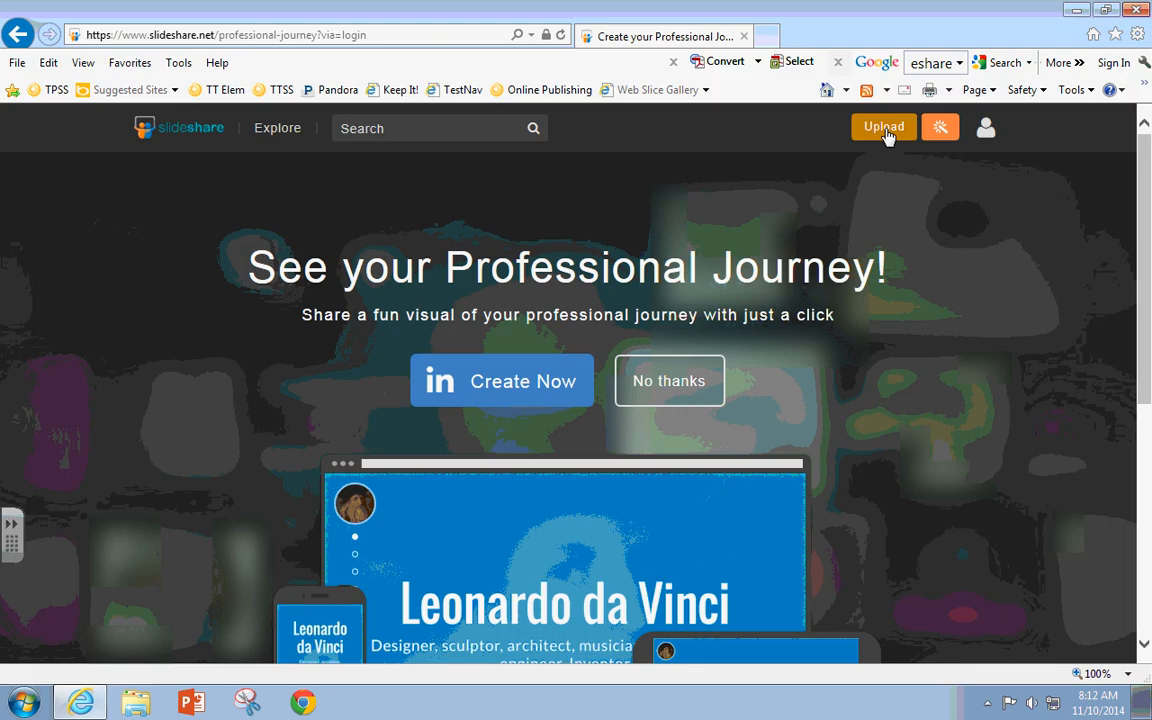
# Step: Open SlideShare's upload page and bring up the file chooser
pyautogui.click(883, 127)
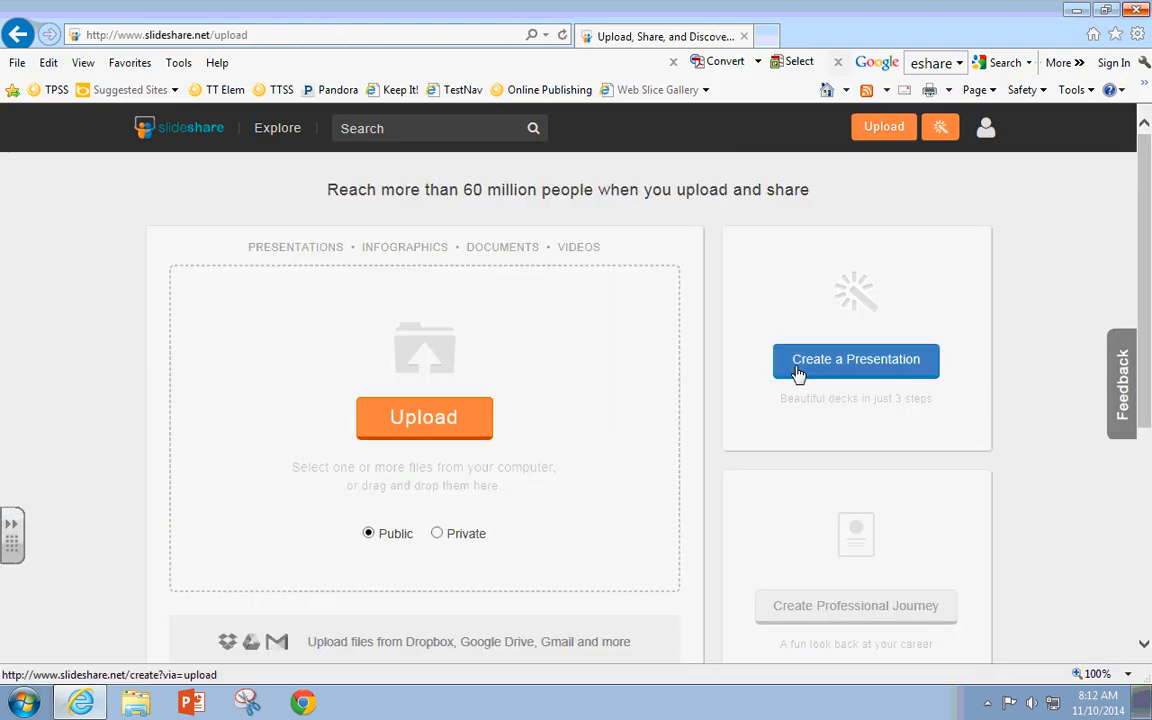
pyautogui.click(423, 417)
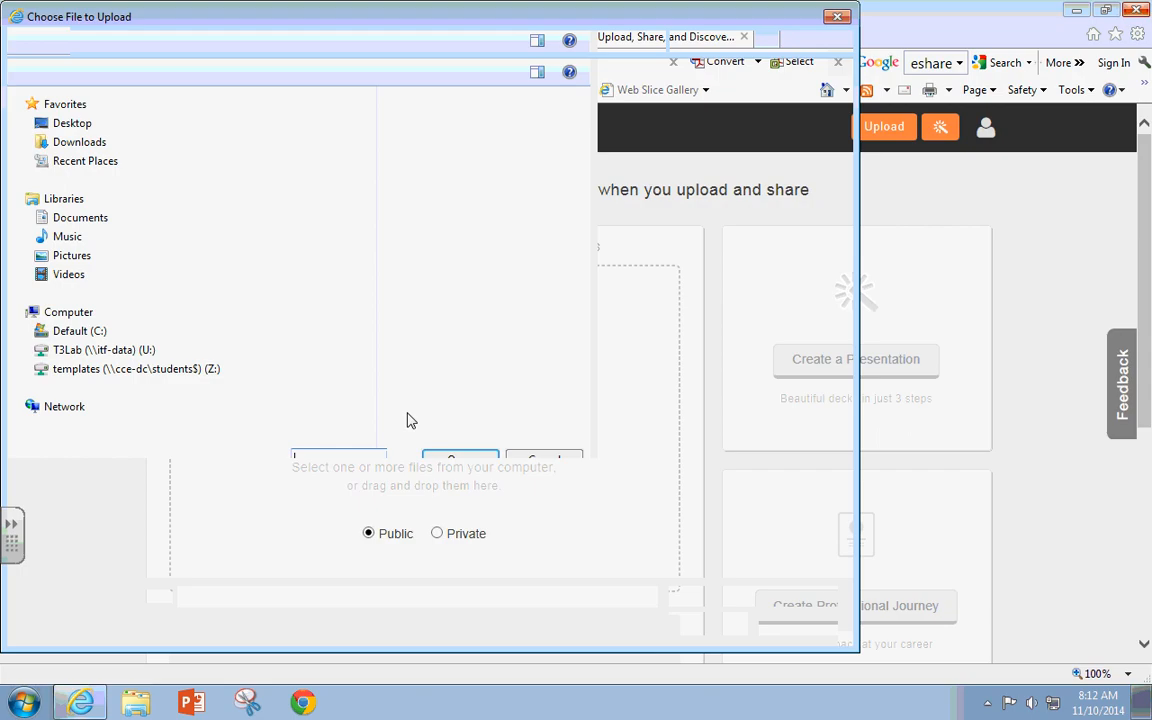
# Step: Upload Prine.Solar System Review from the Desktop
pyautogui.click(72, 122)
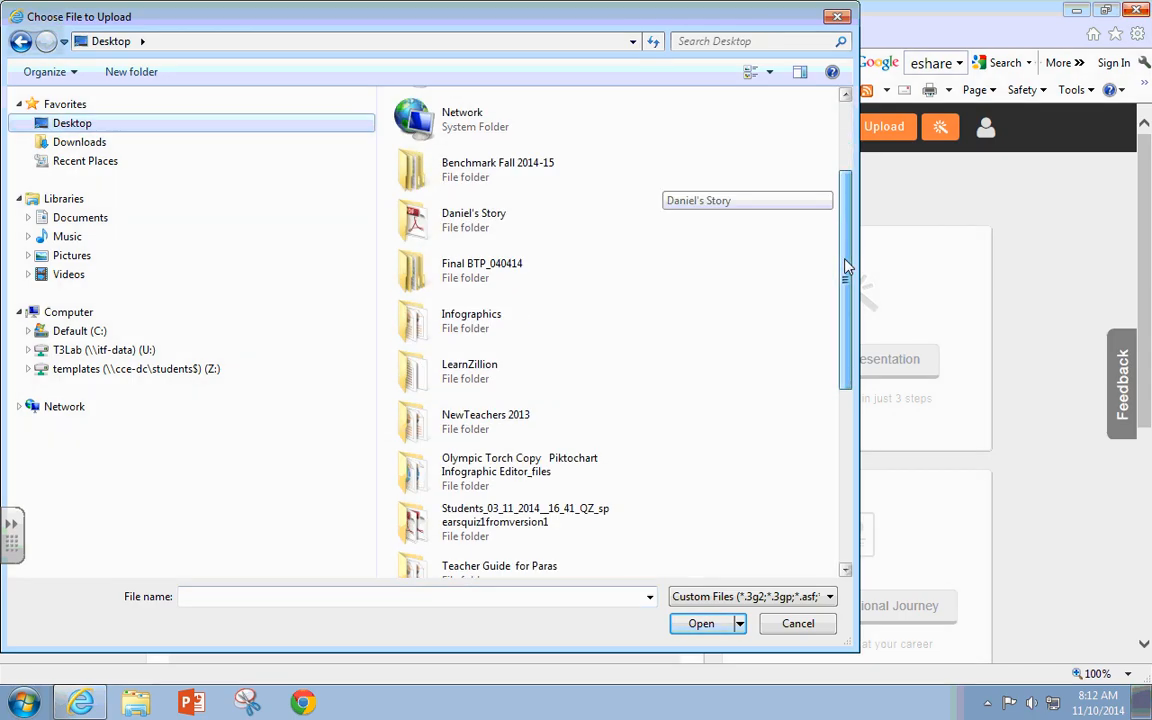
pyautogui.scroll(-3)
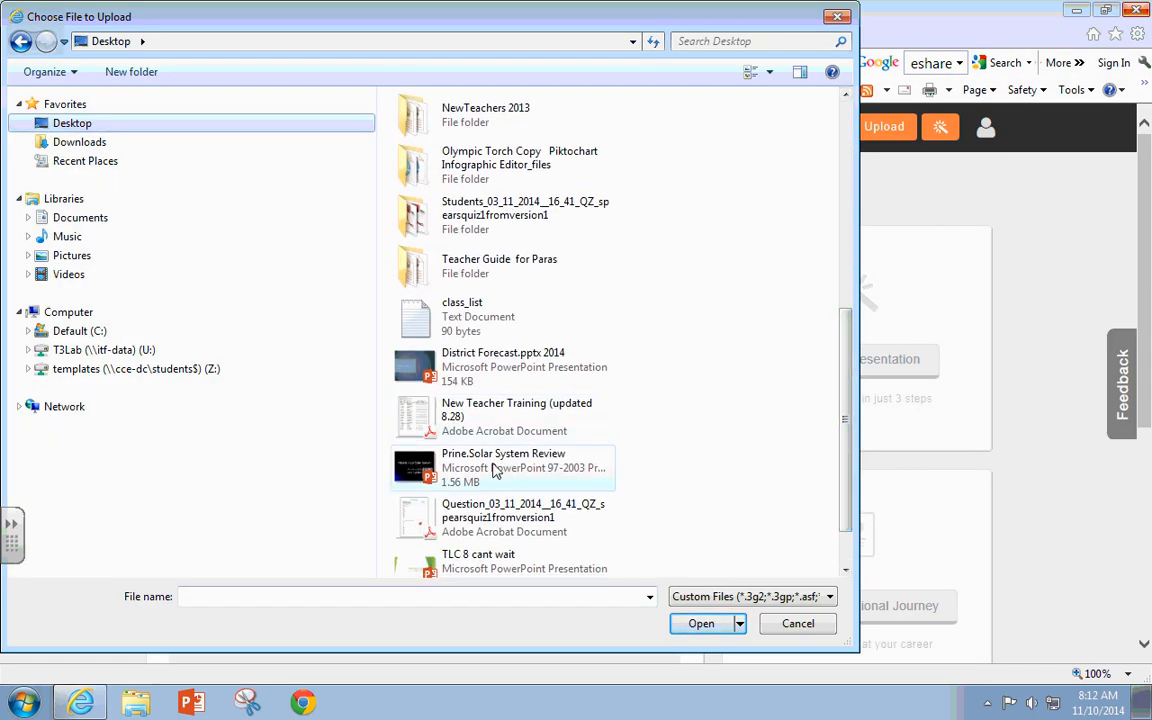
pyautogui.click(503, 467)
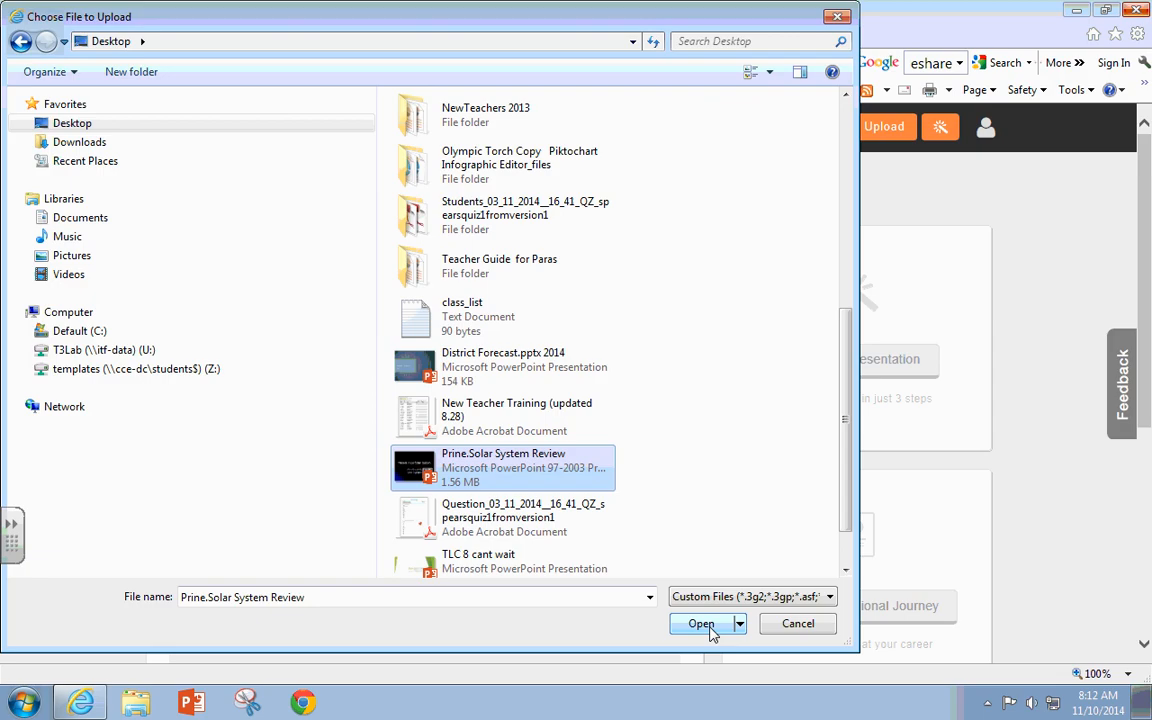
pyautogui.click(700, 623)
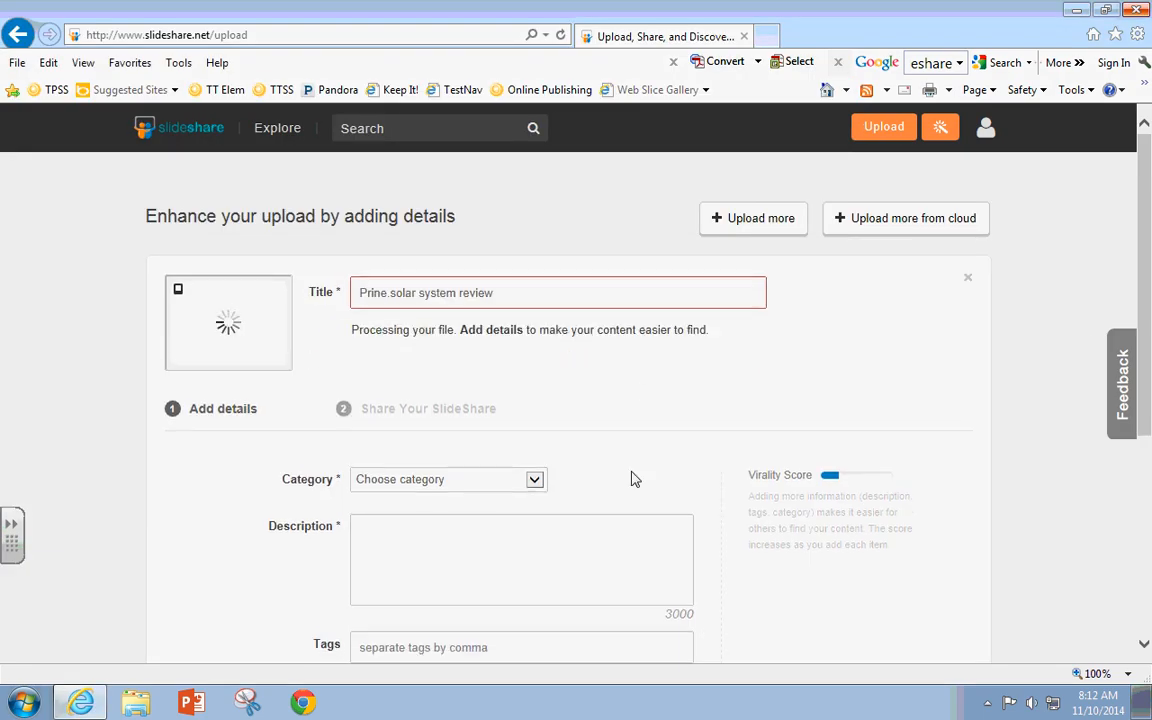
# Step: Set category Education, describe the Solar System unit, and save the details
pyautogui.click(447, 479)
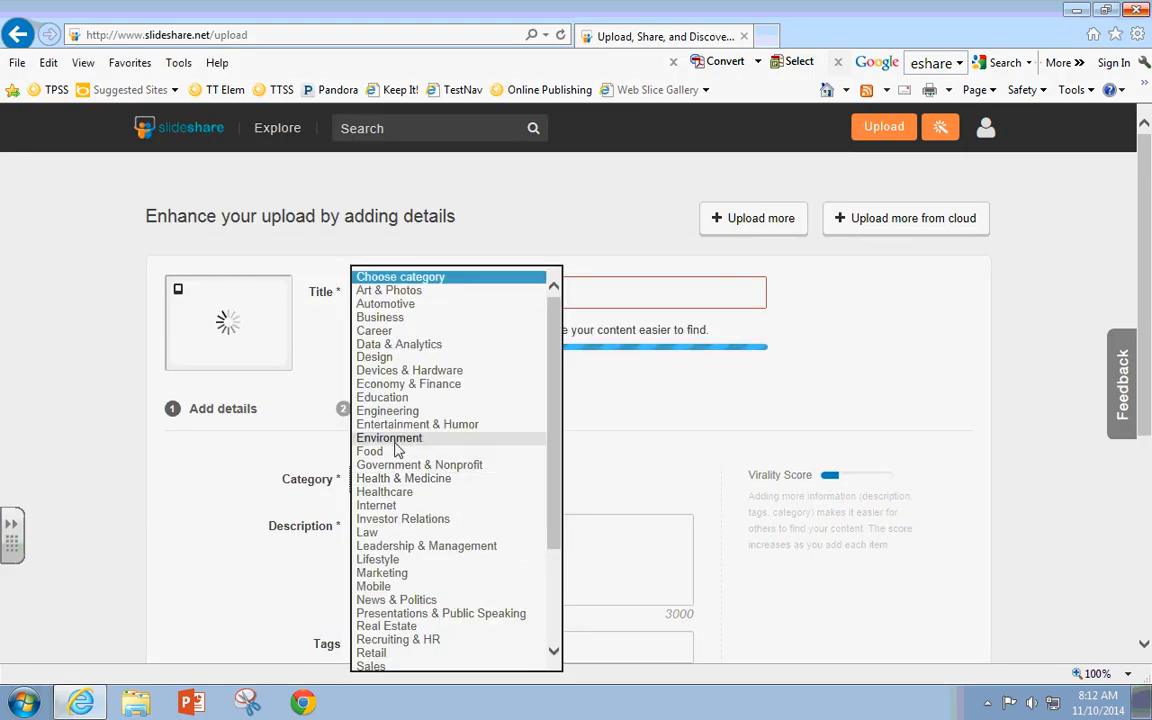
pyautogui.click(382, 397)
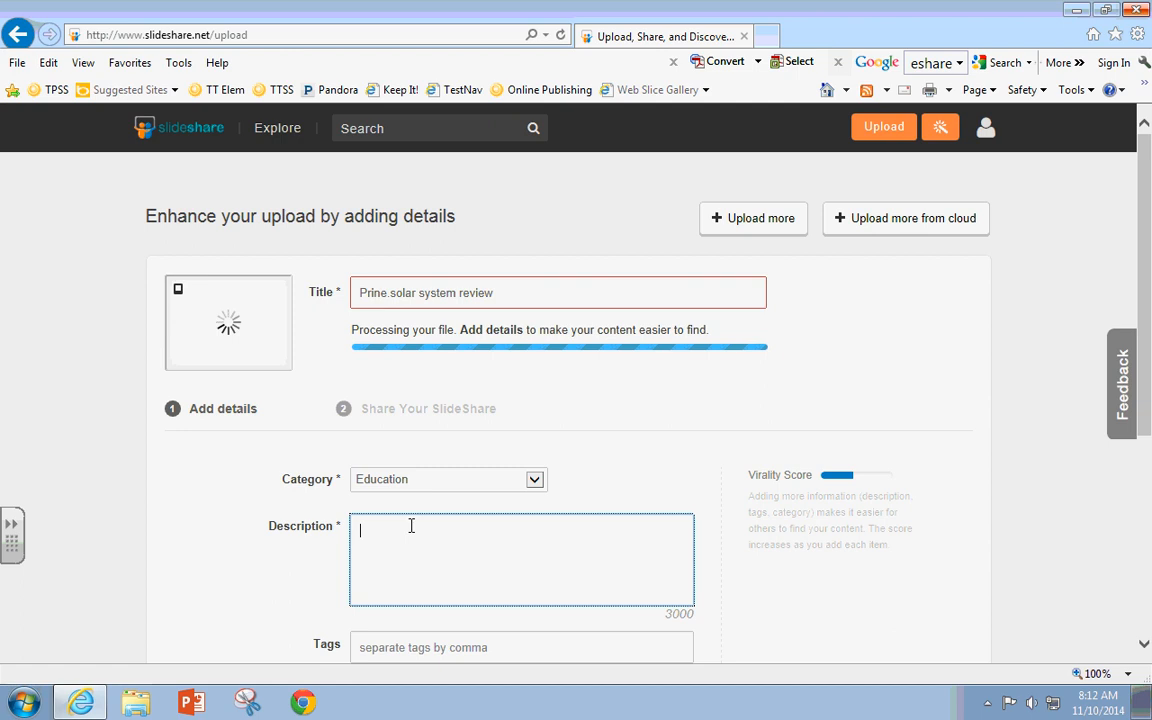
pyautogui.write('This is a reiview on our Solar Syst')
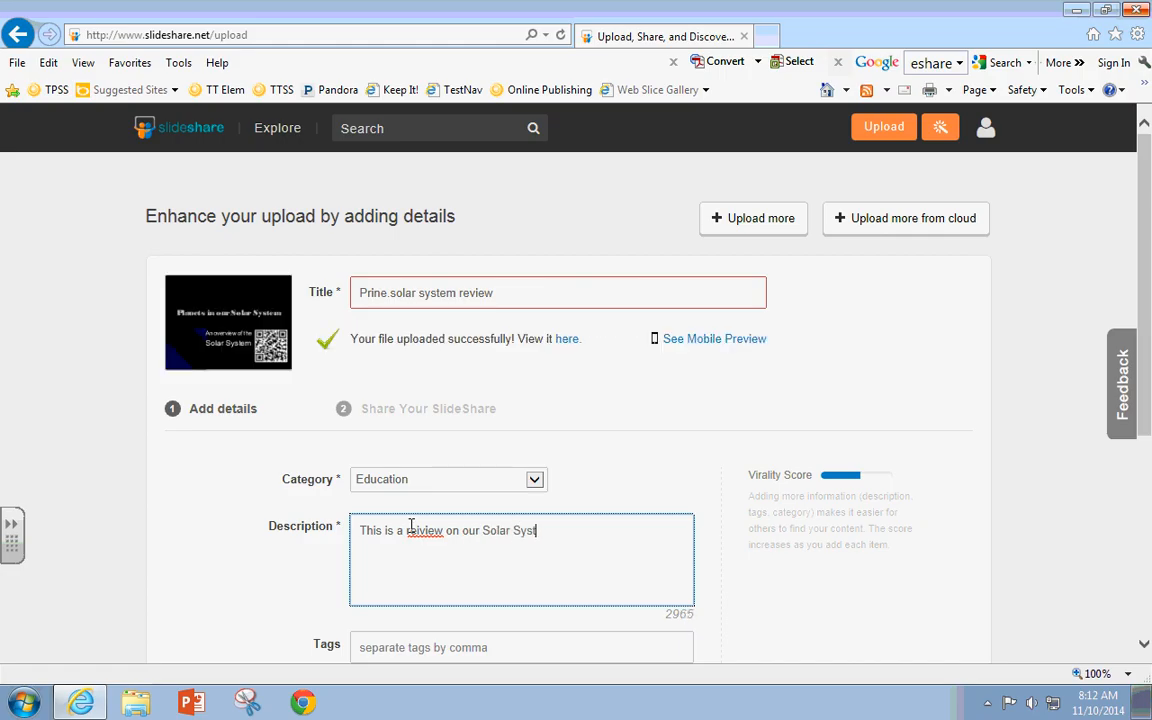
pyautogui.write('unit.')
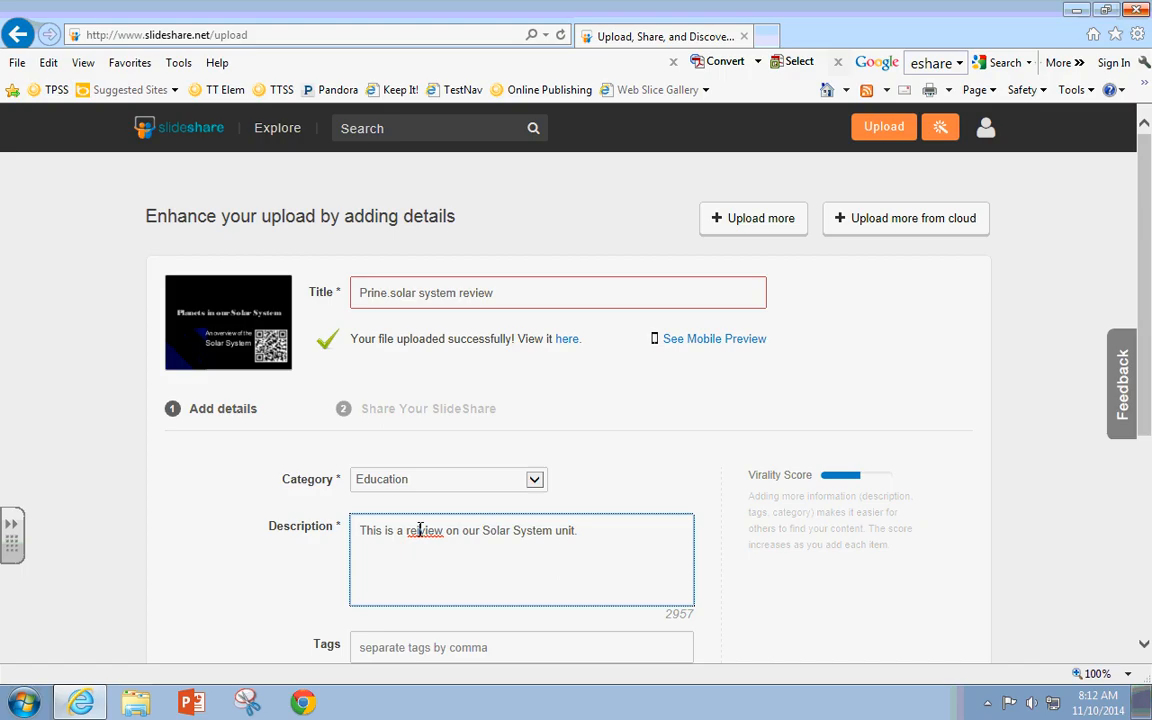
pyautogui.scroll(-3)
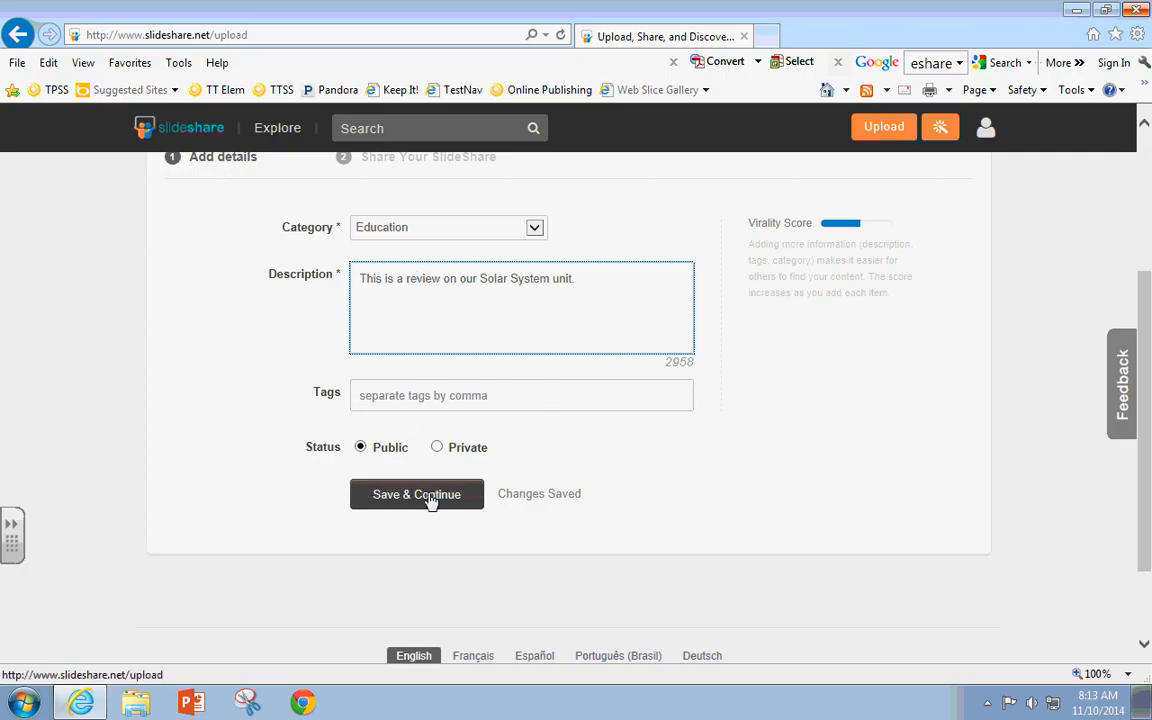
pyautogui.click(416, 494)
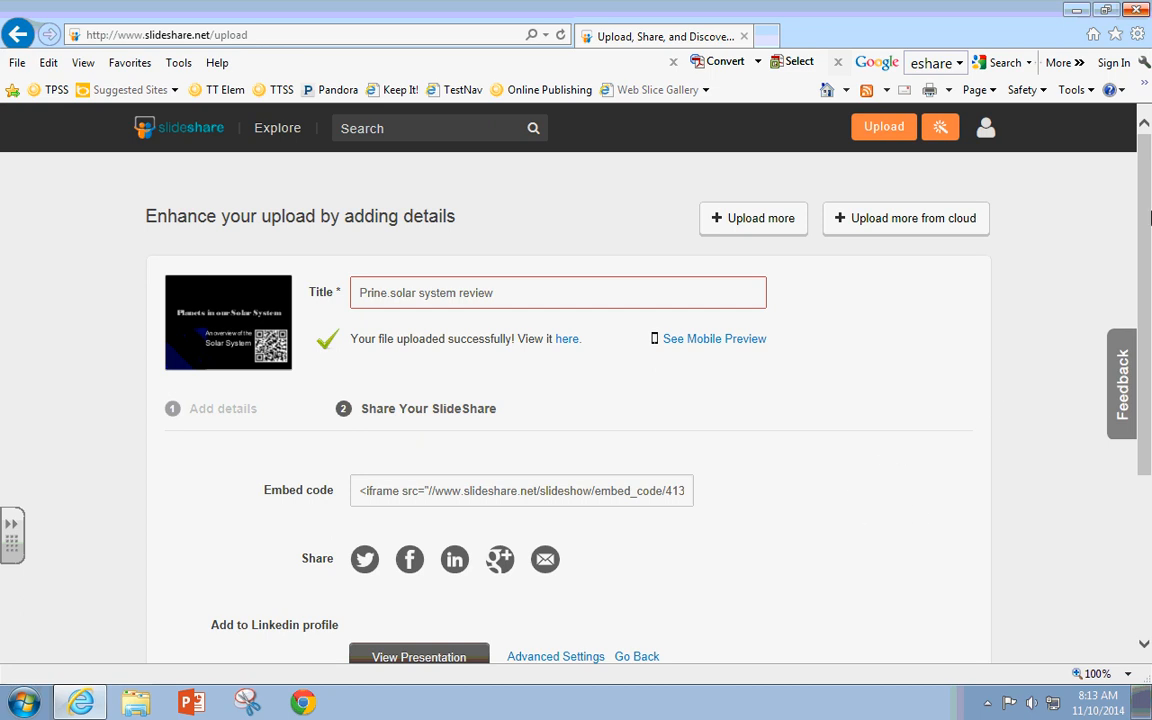
# Step: Open My Uploads from the account menu
pyautogui.click(985, 127)
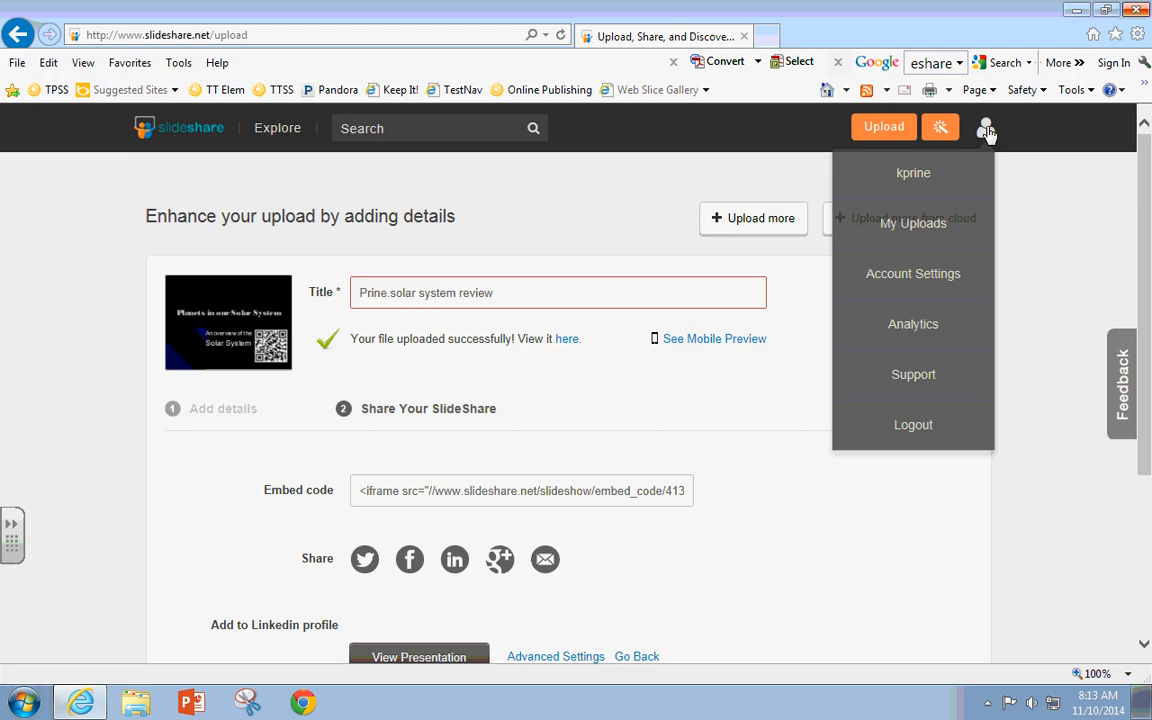
pyautogui.moveTo(913, 172)
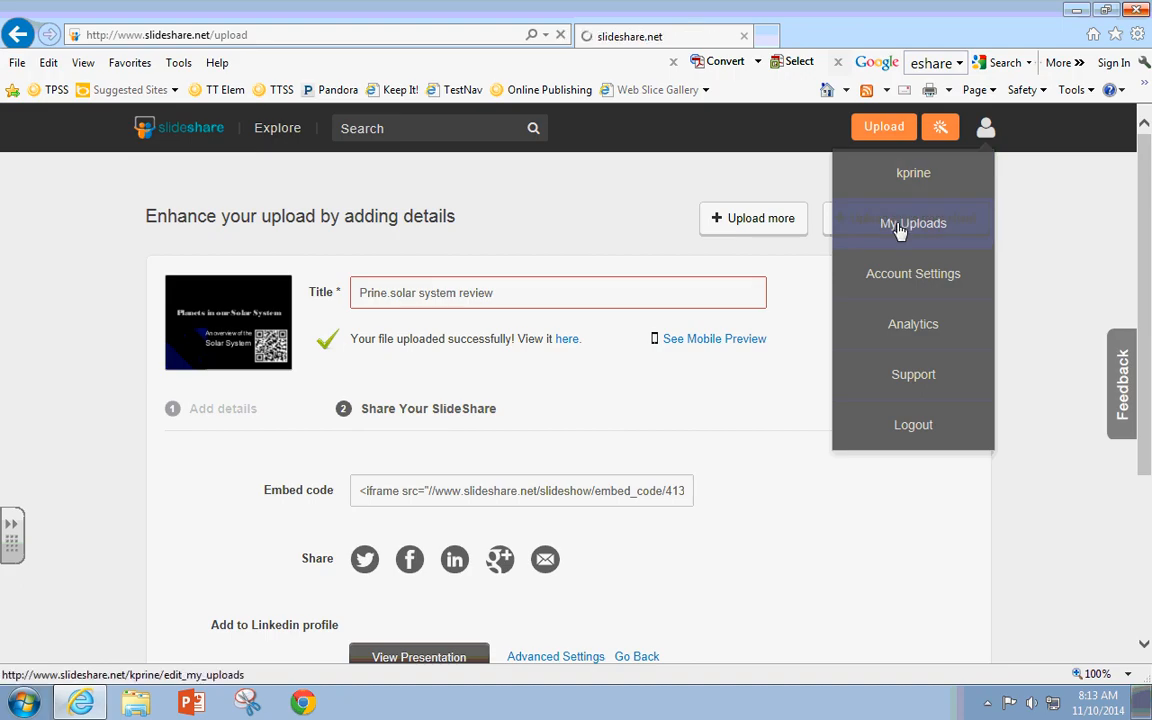
pyautogui.click(912, 223)
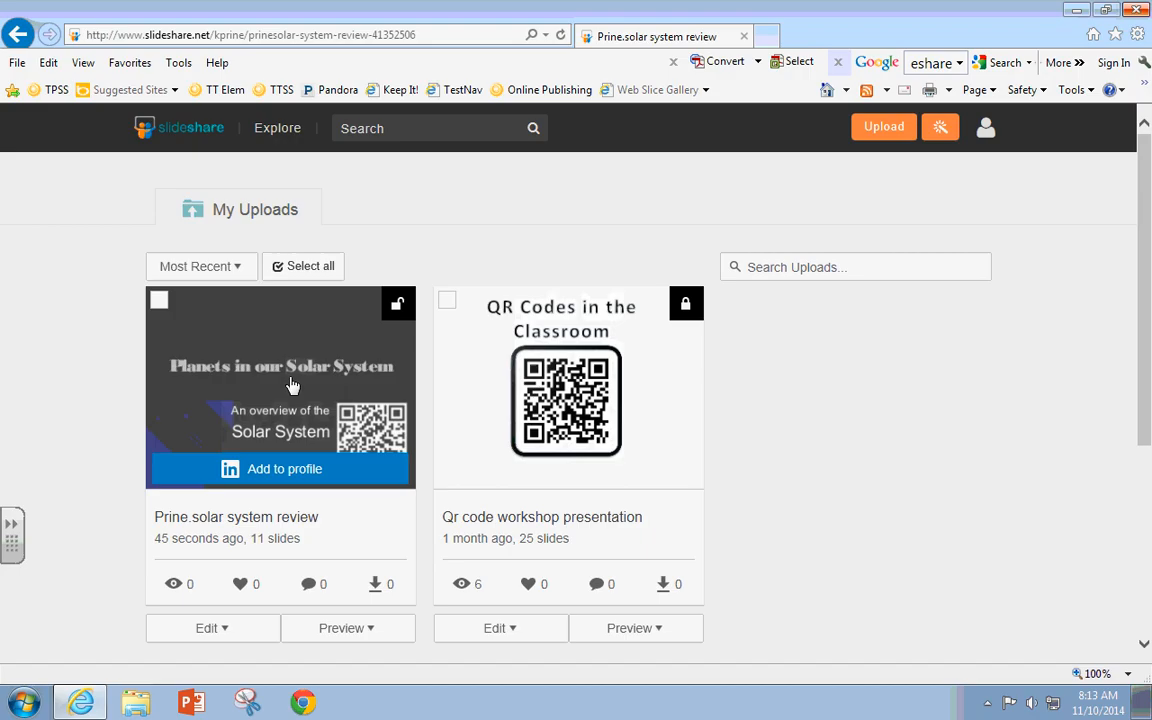
# Step: Open the solar system presentation, advance to Mercury, then return to the title slide
pyautogui.click(280, 387)
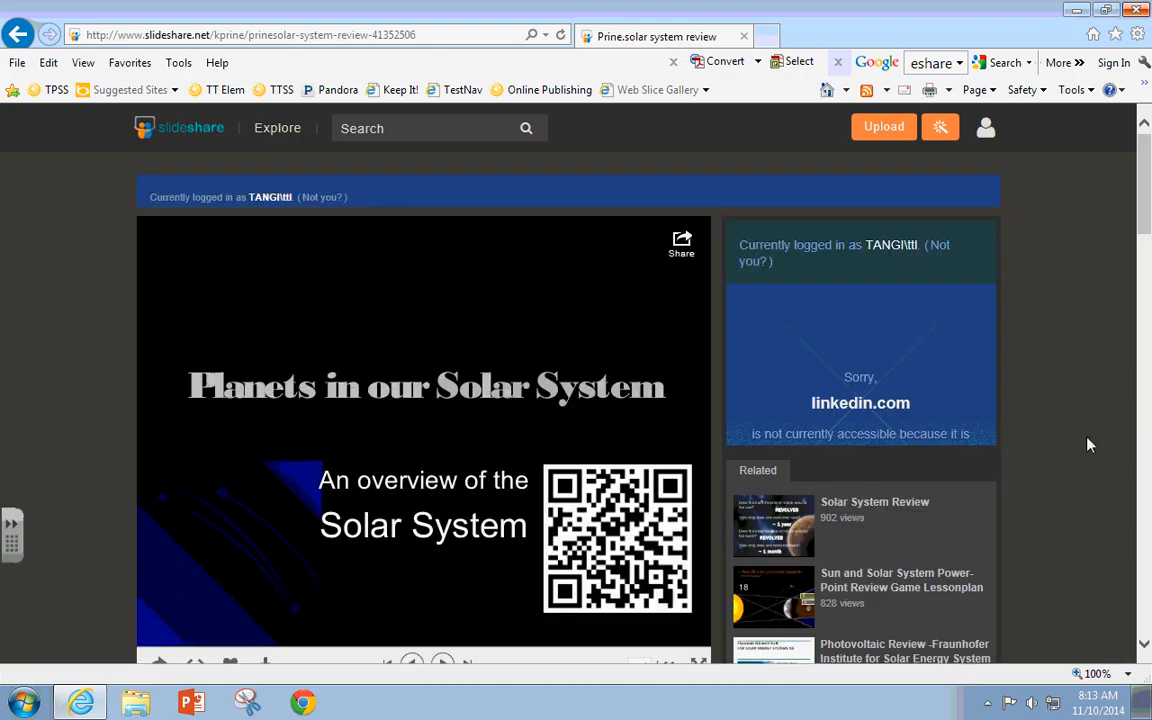
pyautogui.scroll(-3)
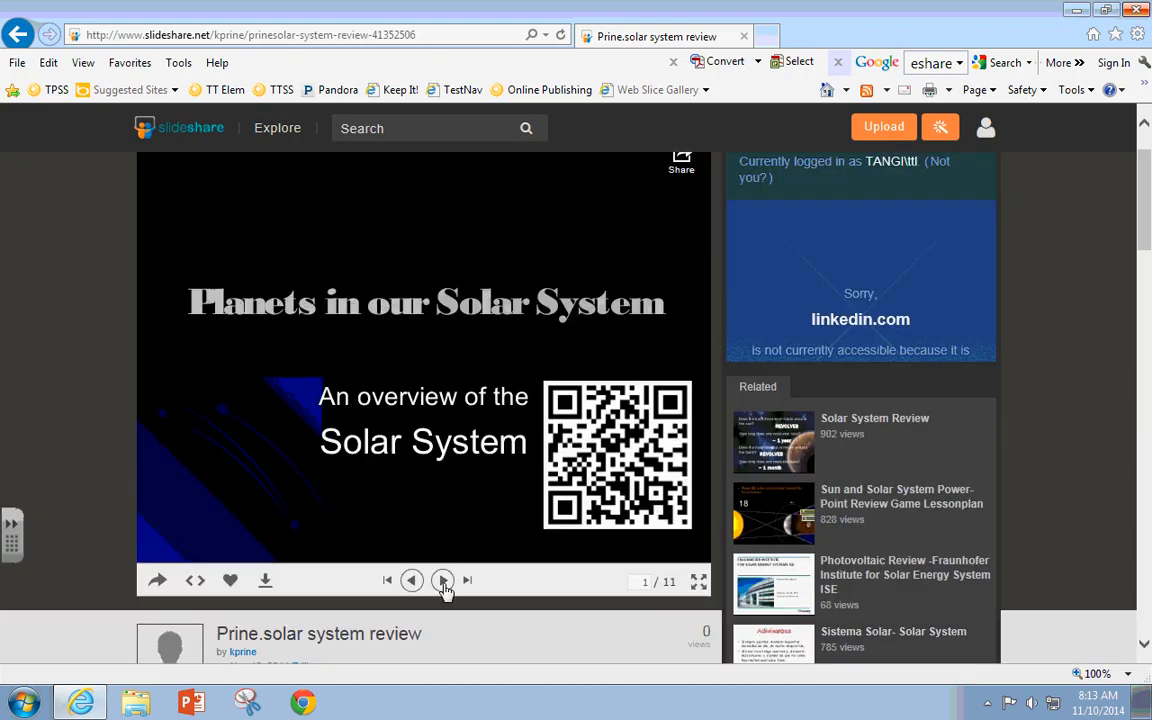
pyautogui.click(442, 580)
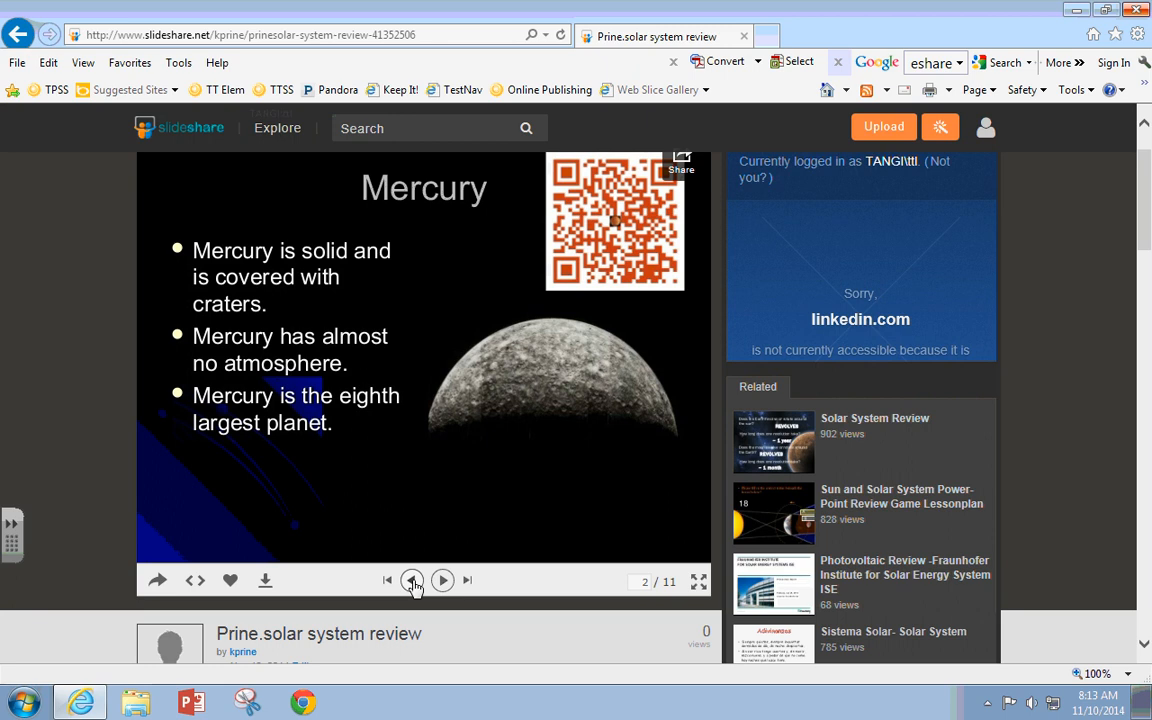
pyautogui.click(412, 580)
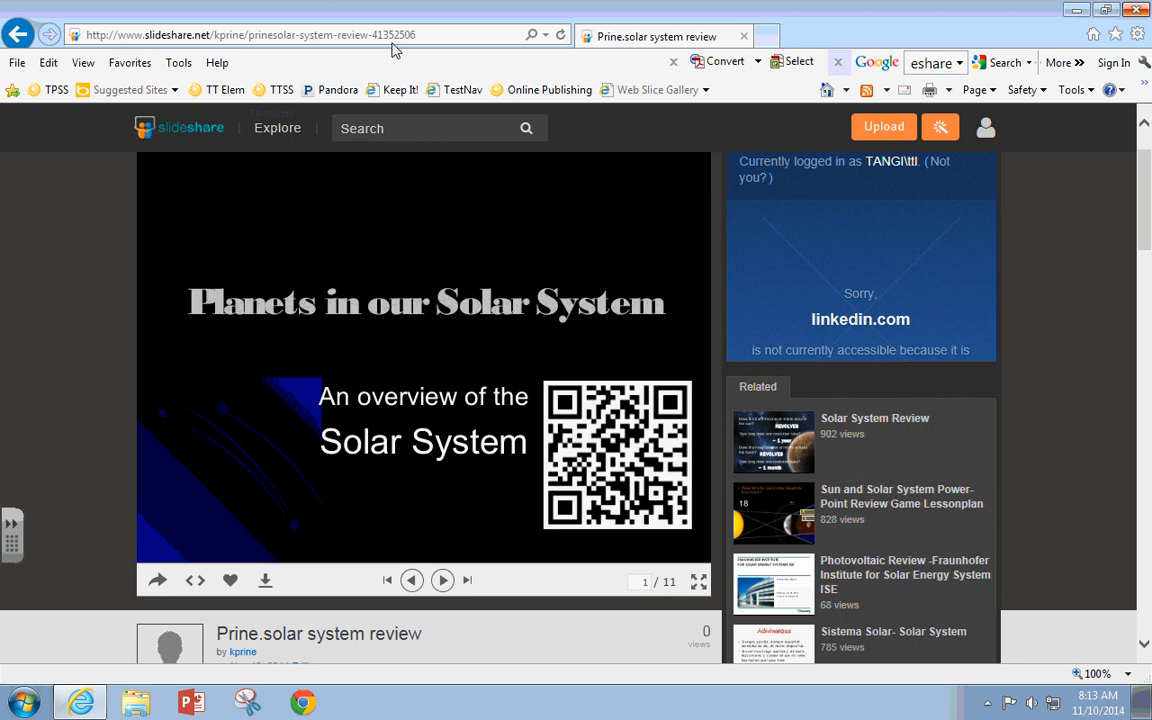
# Step: Copy the presentation's URL from the address bar
pyautogui.click(250, 35)
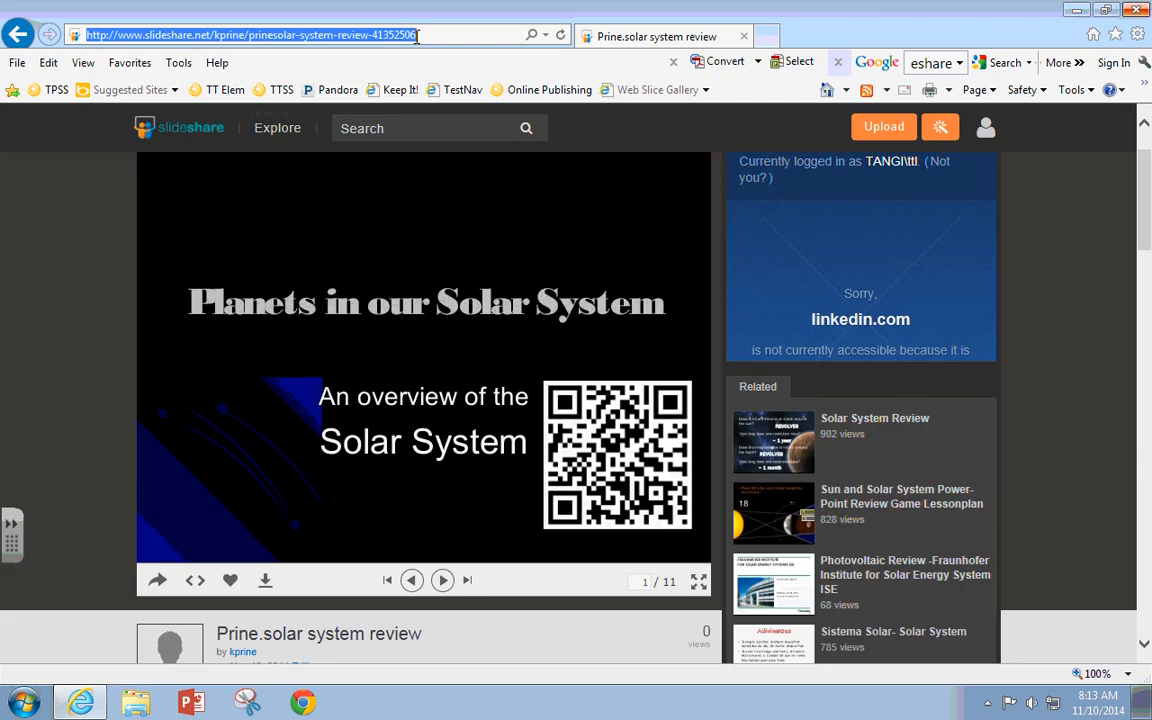
pyautogui.rightClick(250, 35)
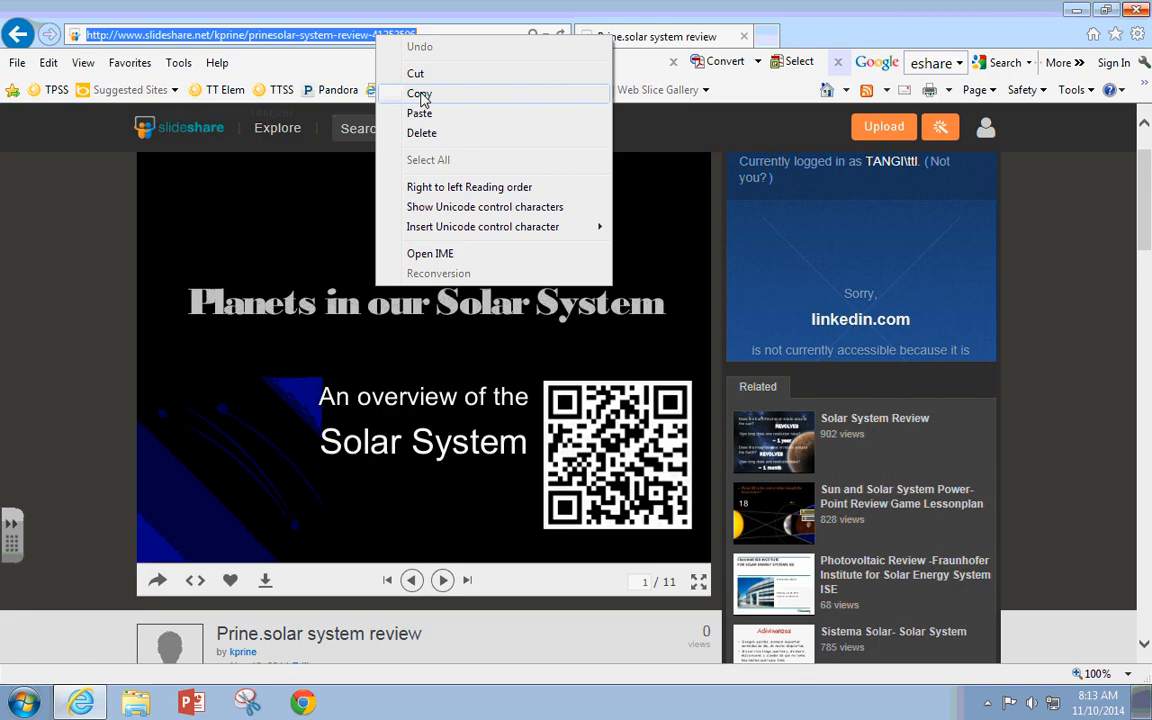
pyautogui.click(419, 93)
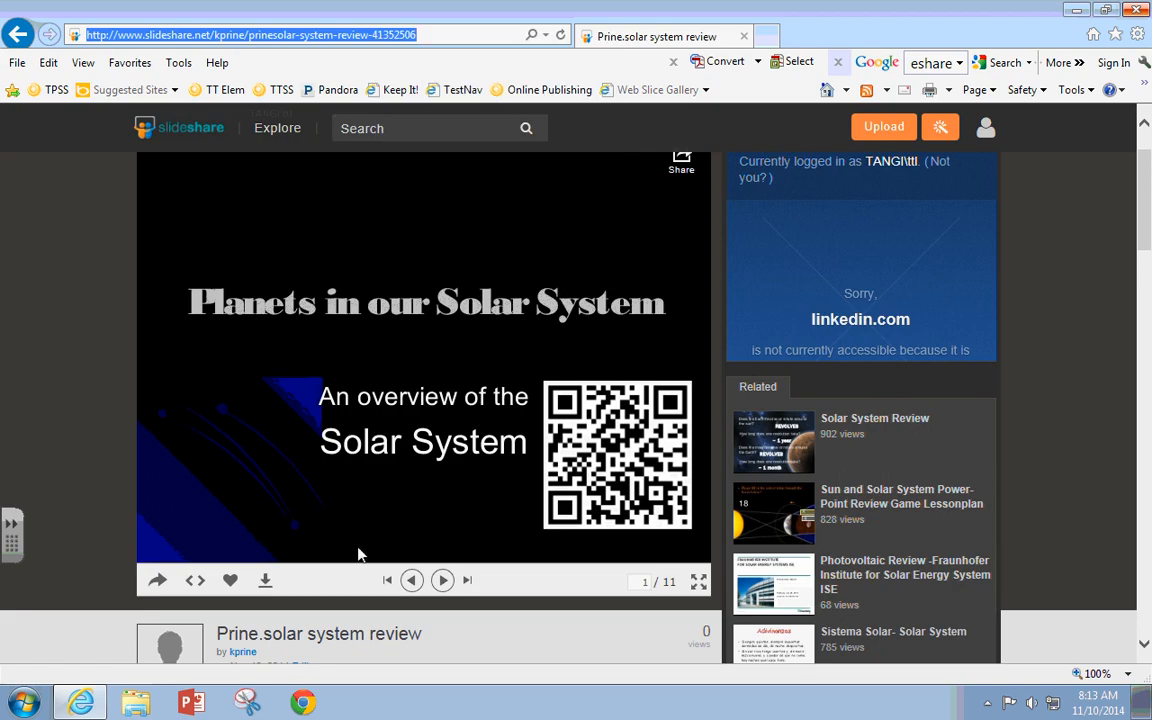
pyautogui.moveTo(505, 651)
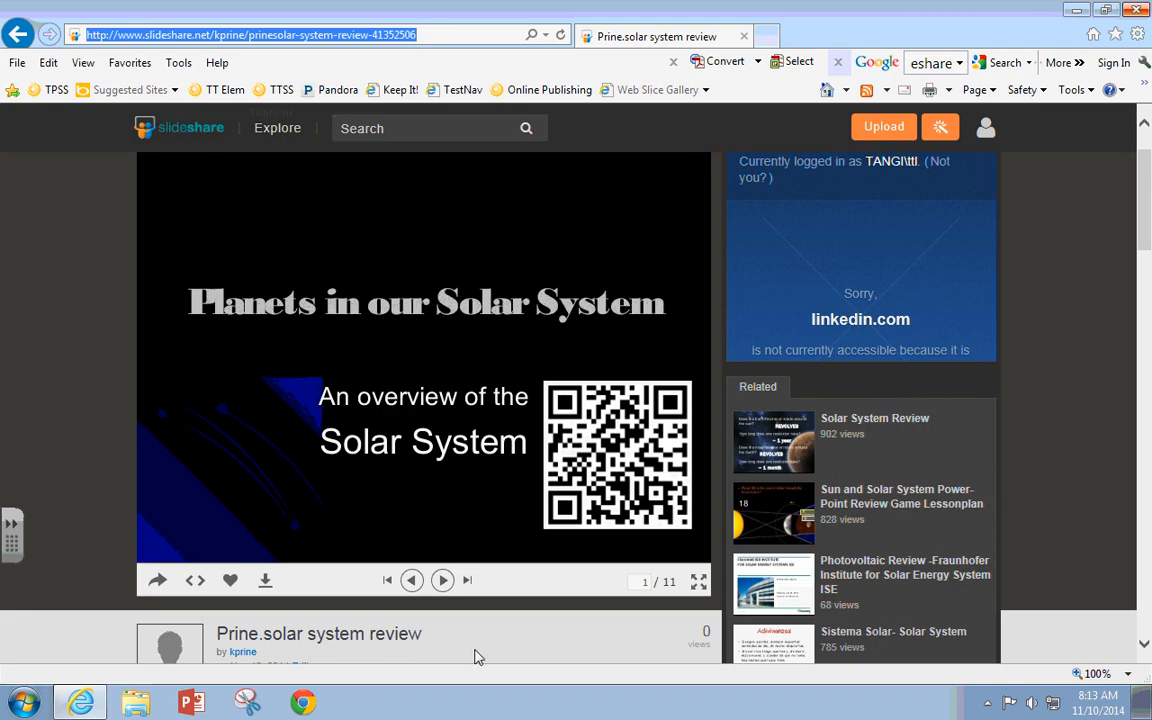
pyautogui.moveTo(510, 652)
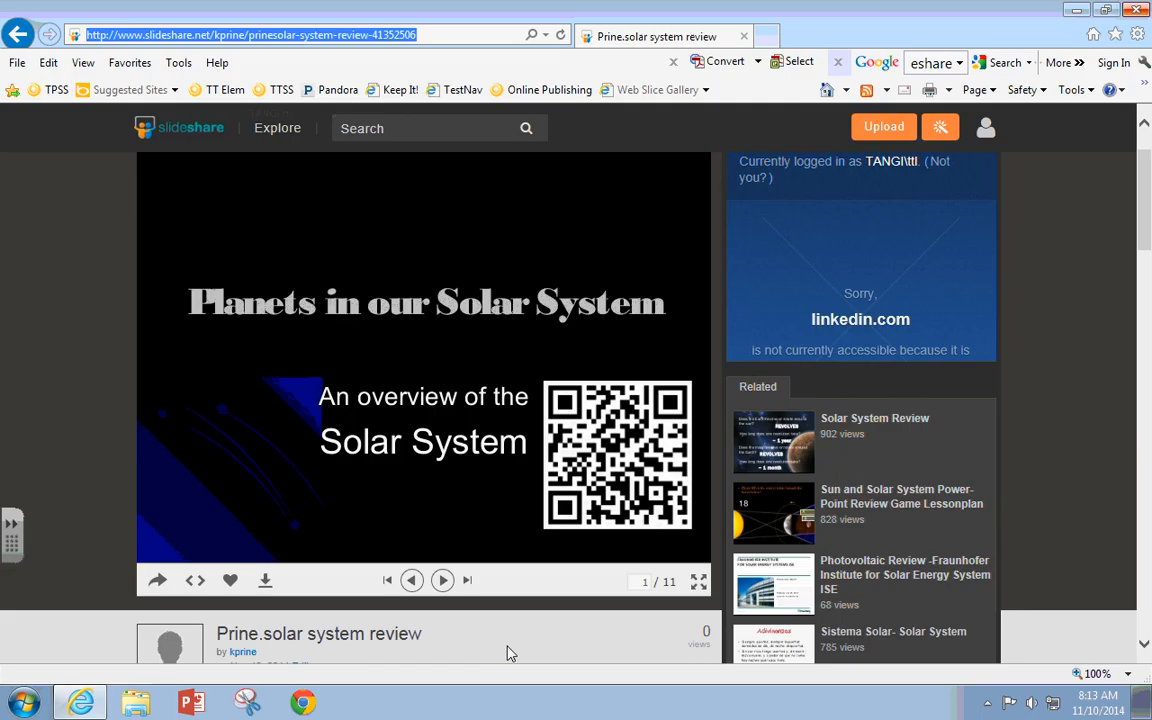
pyautogui.moveTo(247, 205)
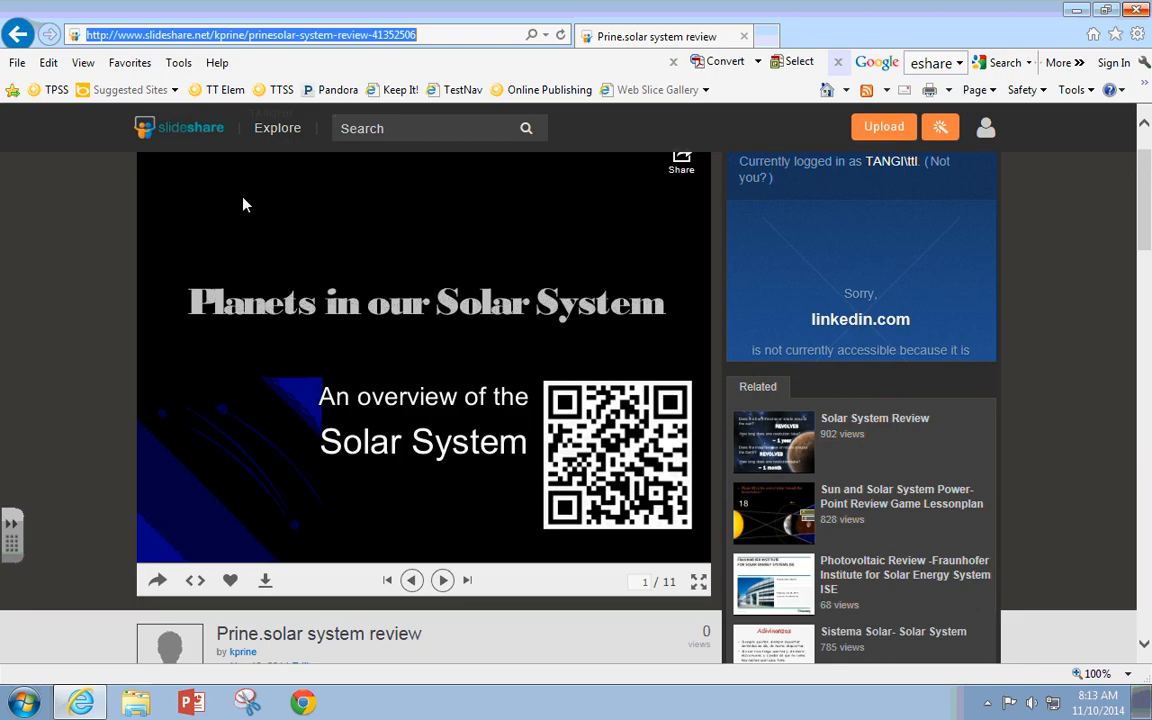
pyautogui.moveTo(535, 631)
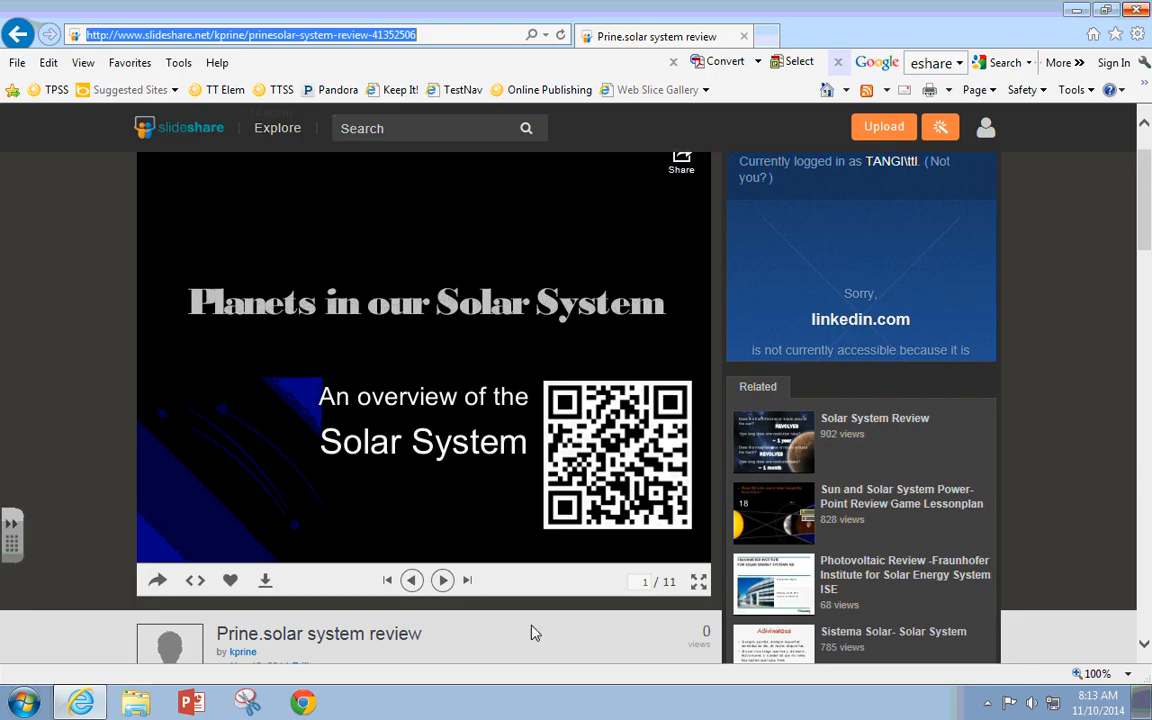
pyautogui.moveTo(531, 653)
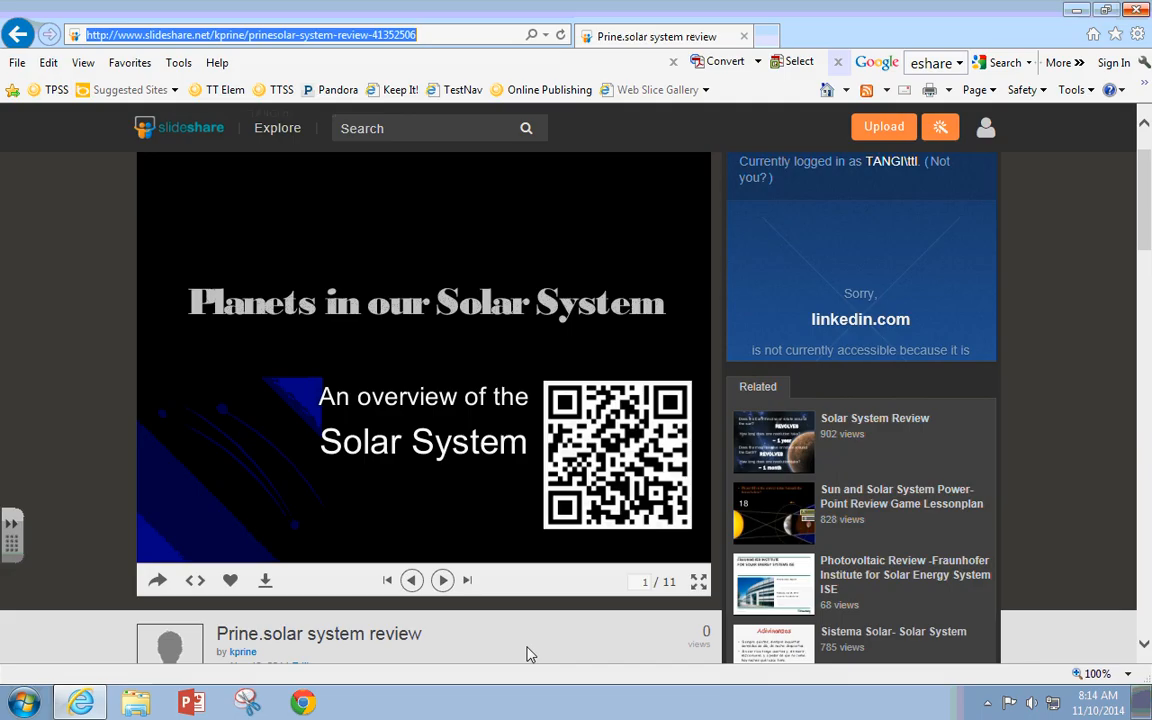
pyautogui.moveTo(970, 710)
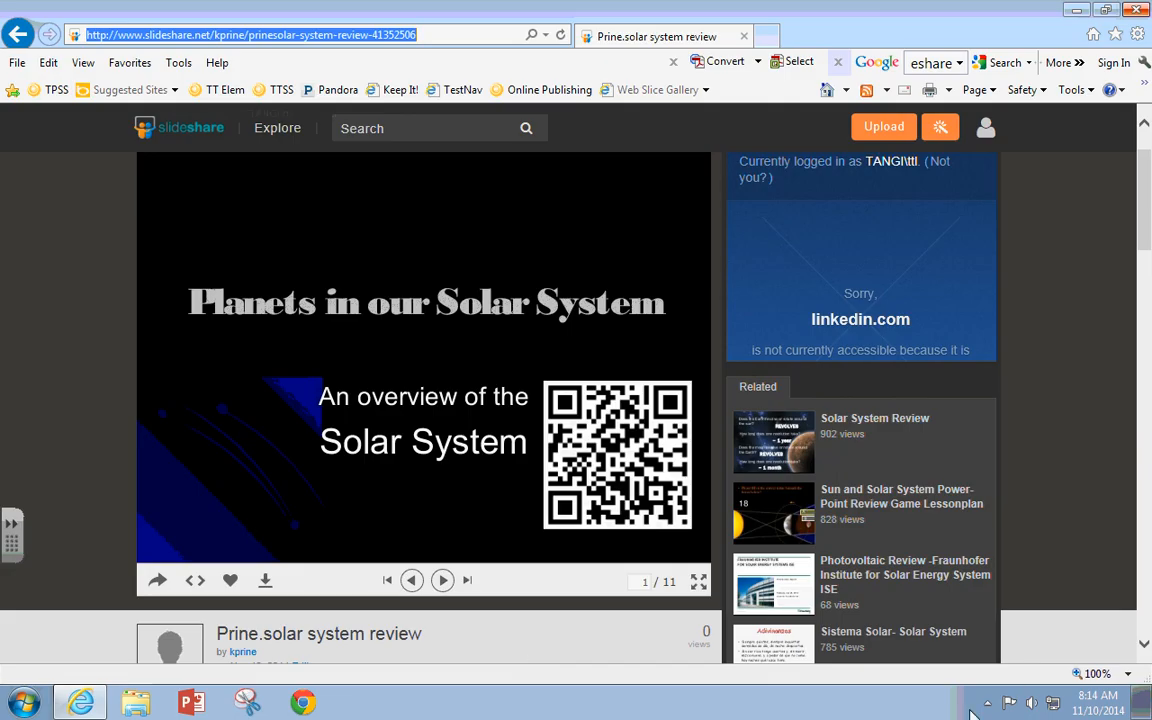